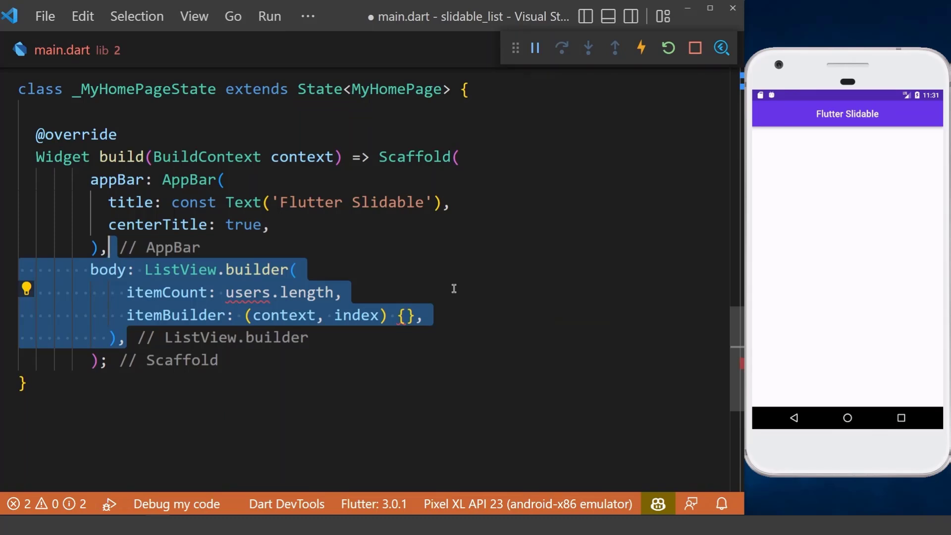
Add the users list and a buildUserListTile helper titled with user.name, subtitled user.email
text(List<User> users = allUsers;)
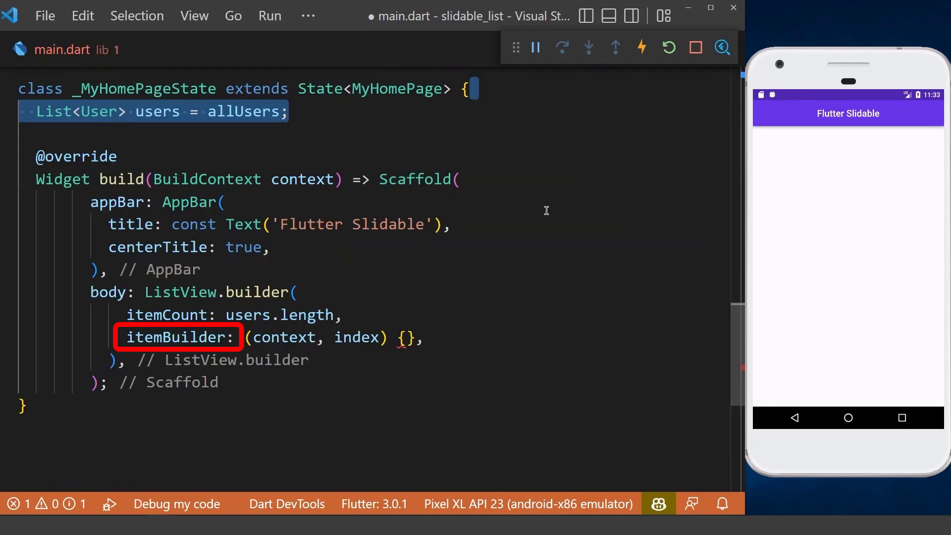
text(final user = users[index];)
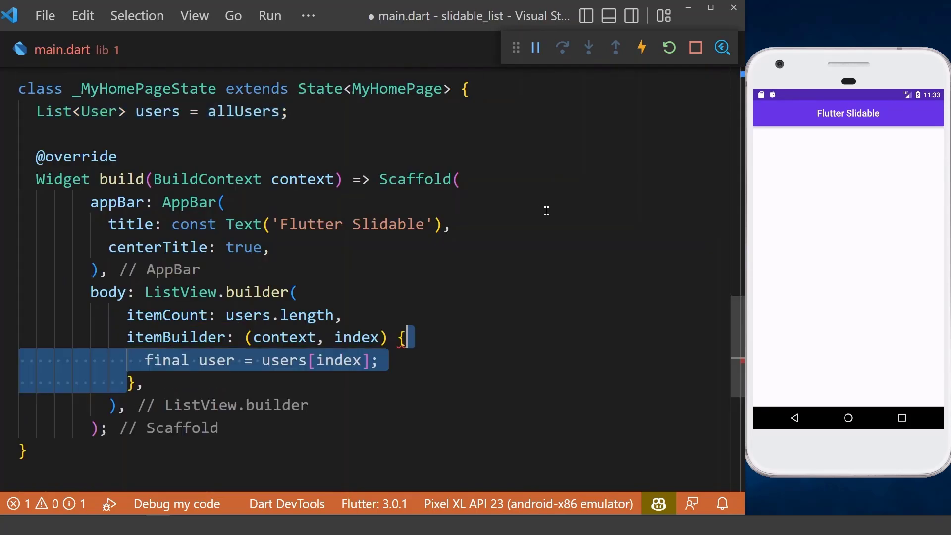
text(return buildUserListTile(user);)
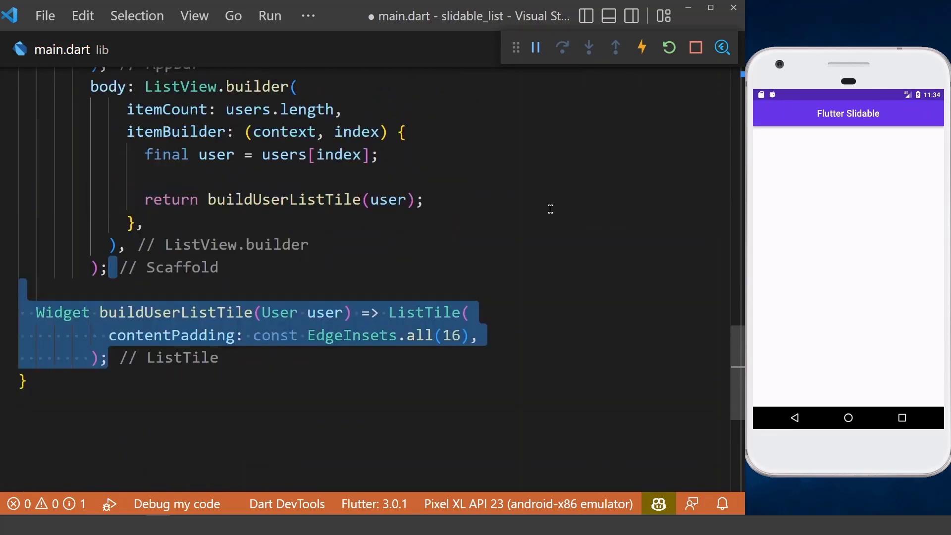
text(title: Text(user.name),)
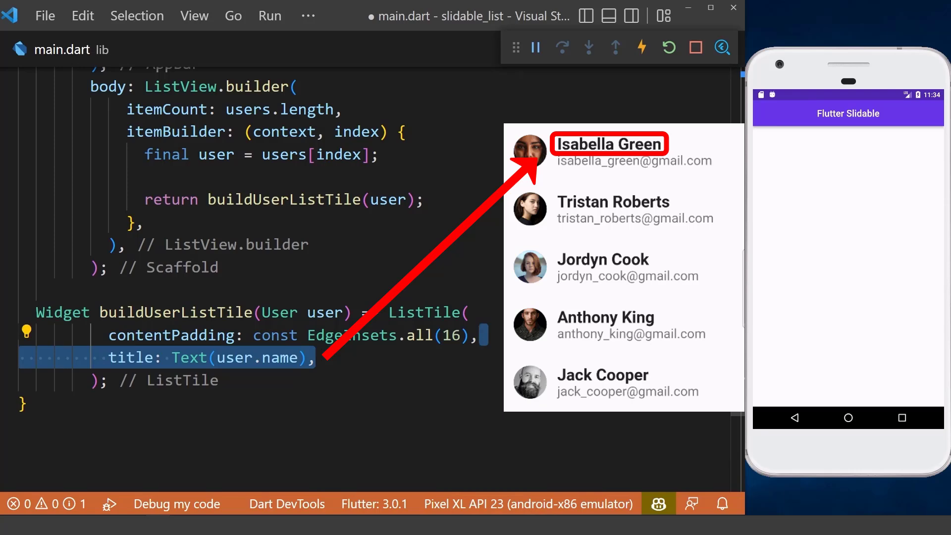
text(subtitle: Text(user.email),)
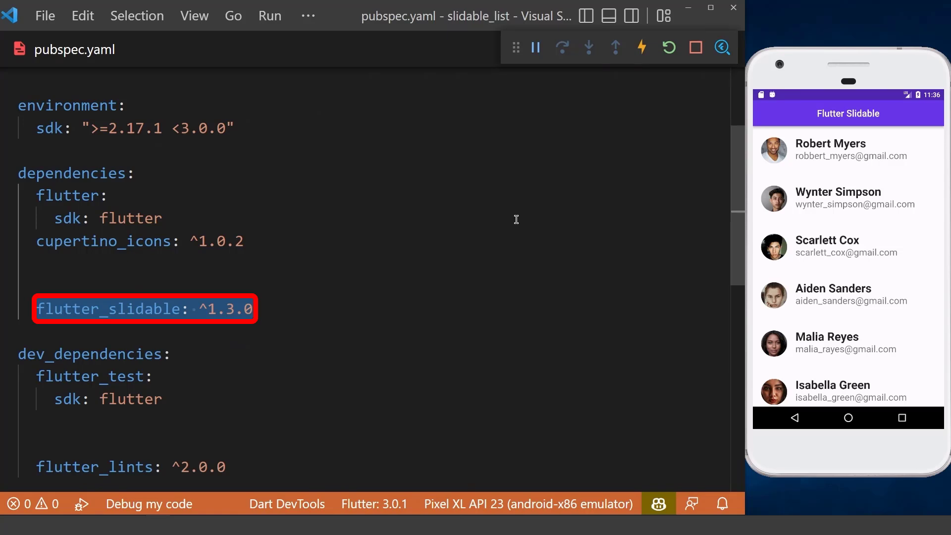
Wrap the tile in a Slidable with a StretchMotion start action pane
click(62, 49)
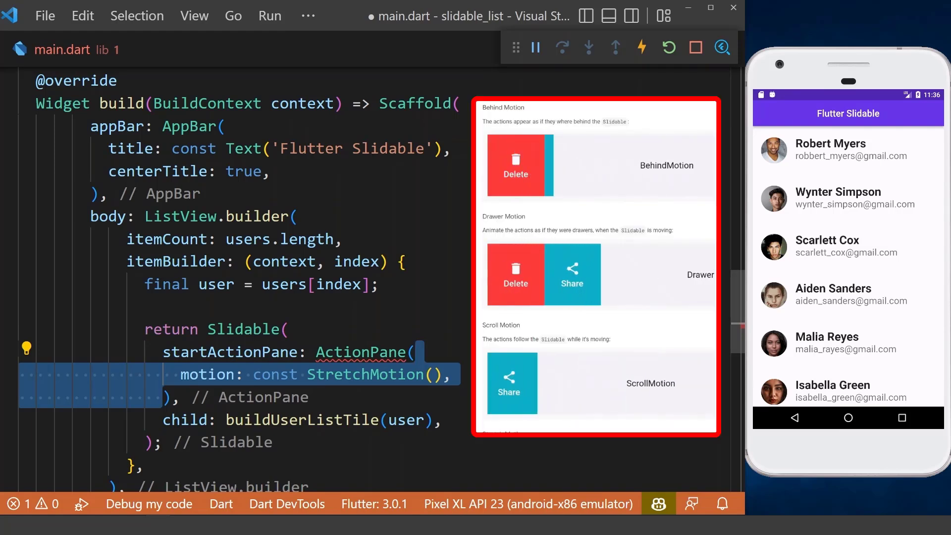
Add green Share and blue archive action children and an empty _onDismissed() method
scroll(down, 3)
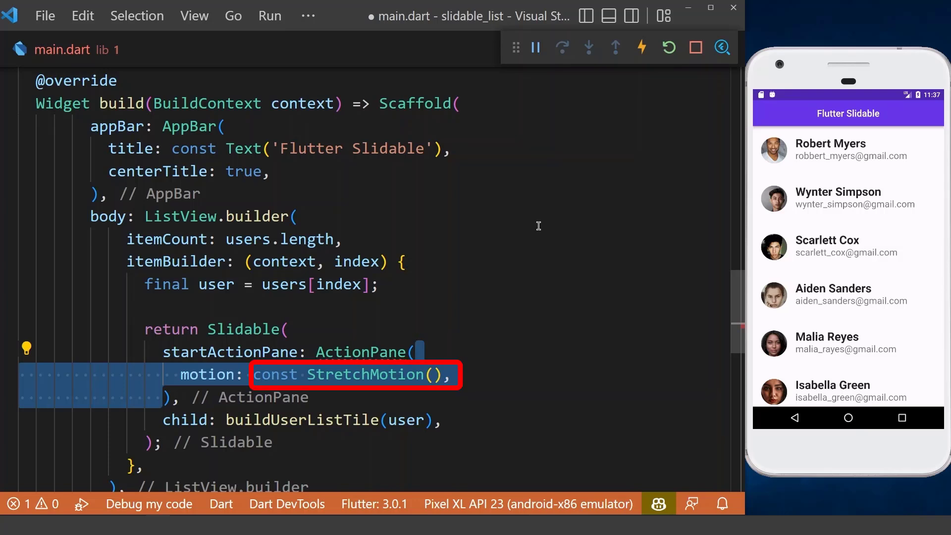
text(children: [],)
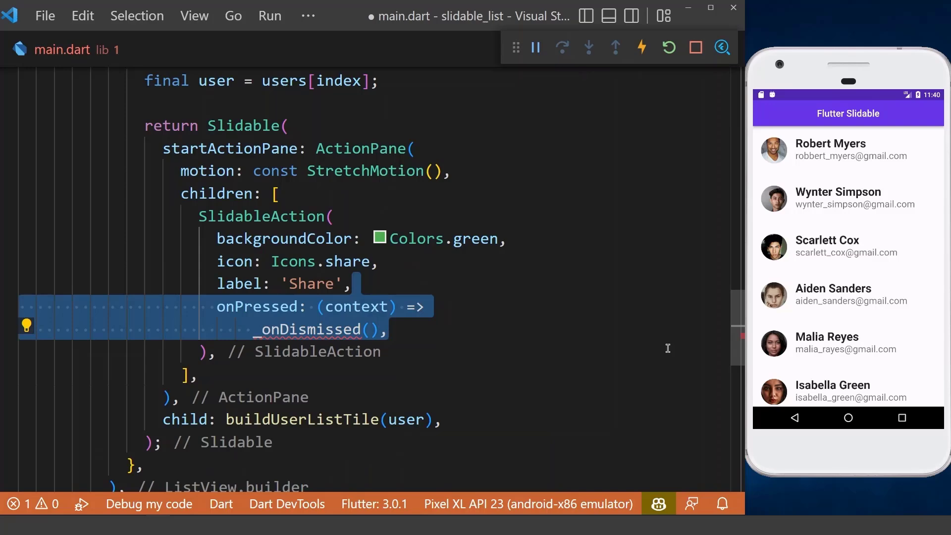
scroll(down, 3)
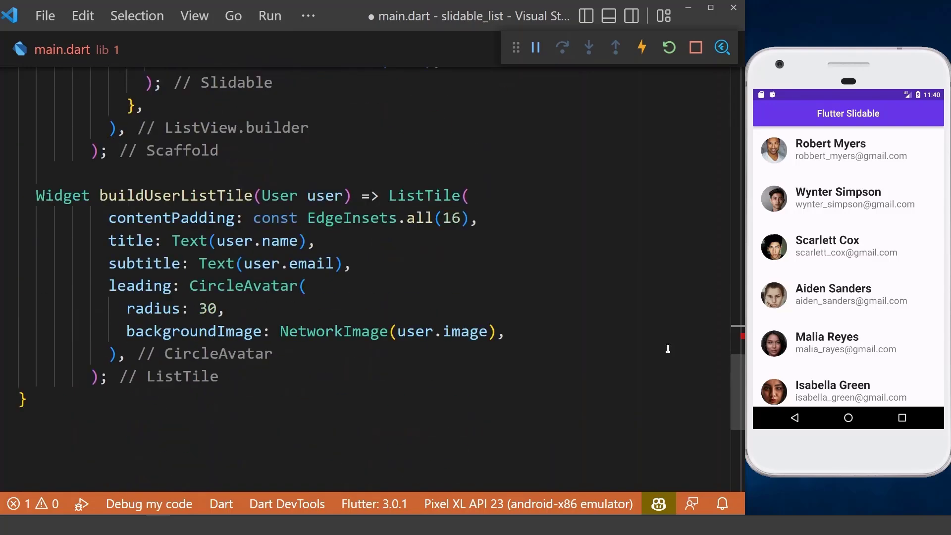
text(void _onDismissed() {})
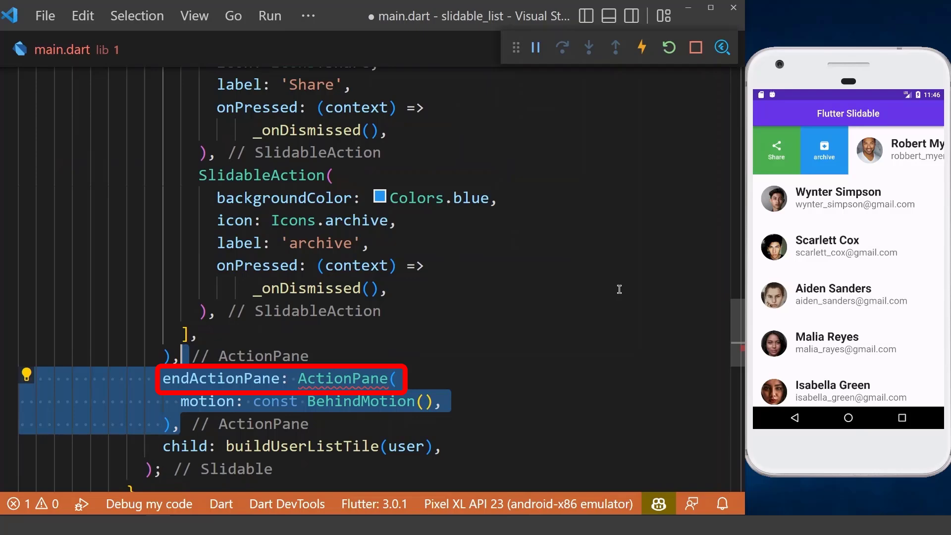
Add a BehindMotion end pane with a red Delete SlidableAction
text(children: [],)
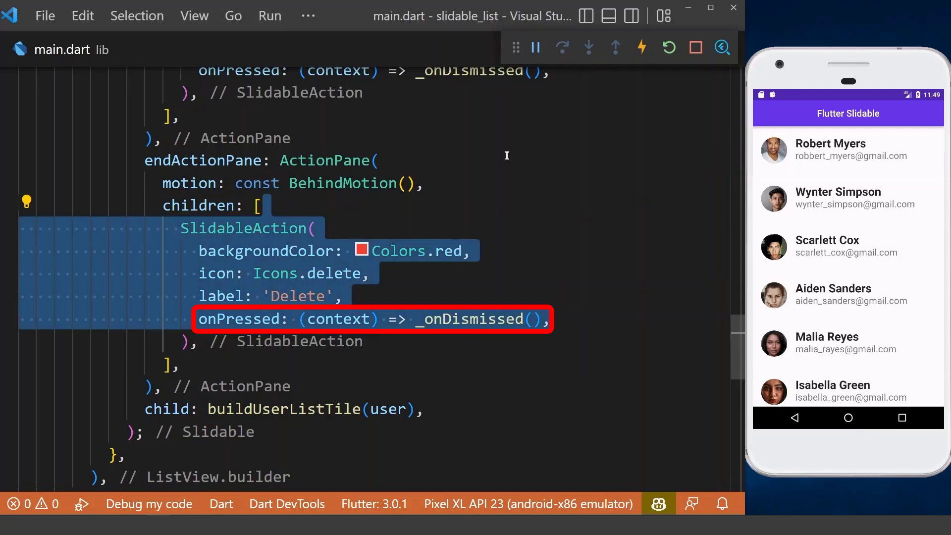
Give _onDismissed int index and Actions action parameters and remove the user at index
scroll(down, 3)
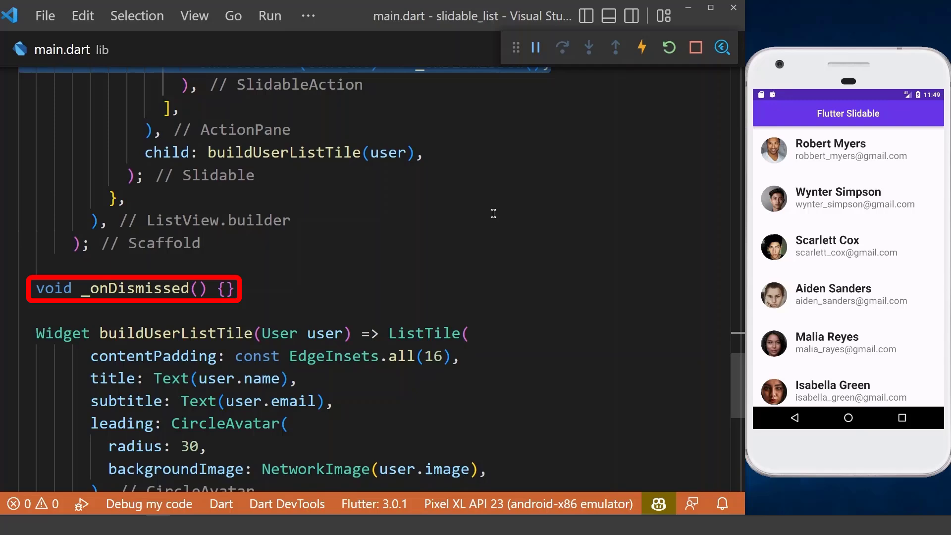
text(int index, Actions action)
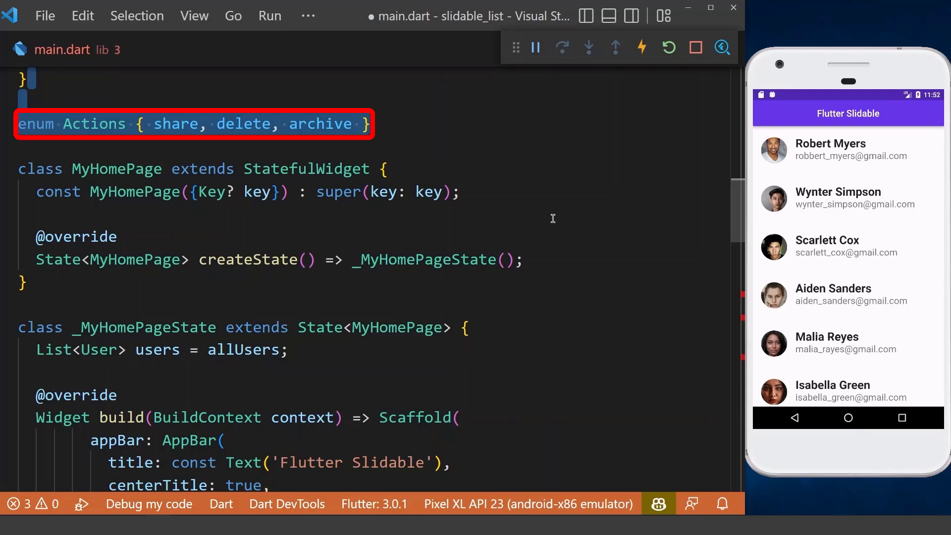
scroll(down, 3)
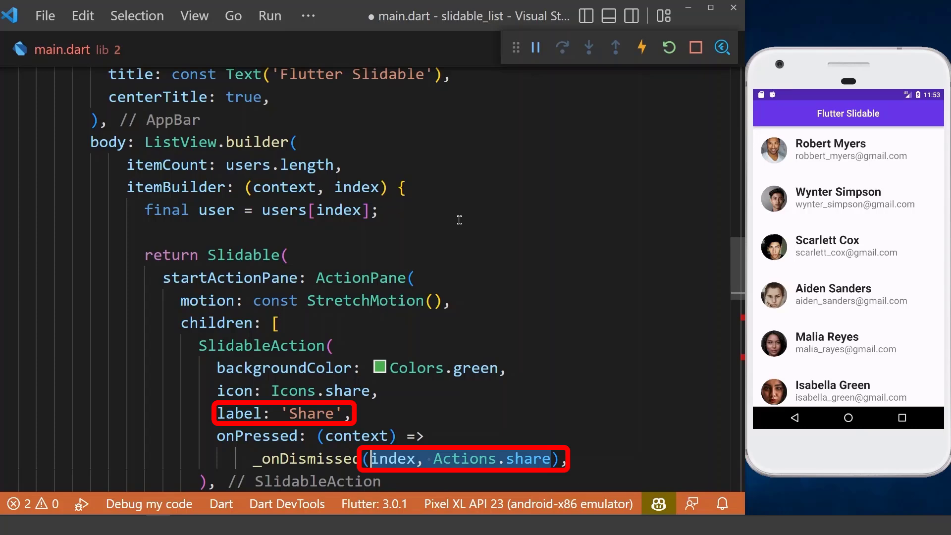
scroll(down, 3)
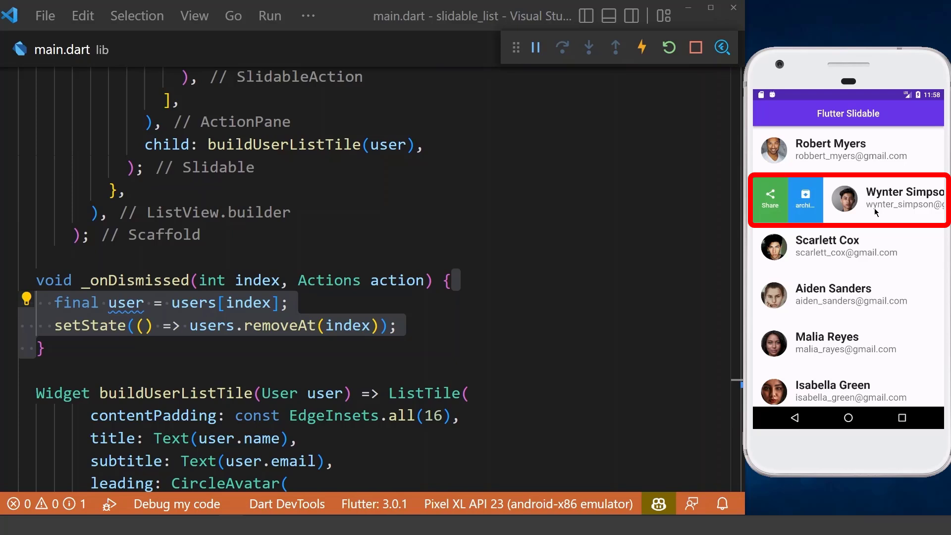
Test the snackbar by swiping and sharing Wynter Simpson, then Aiden Sanders, in the emulator
drag(879, 200, 776, 200)
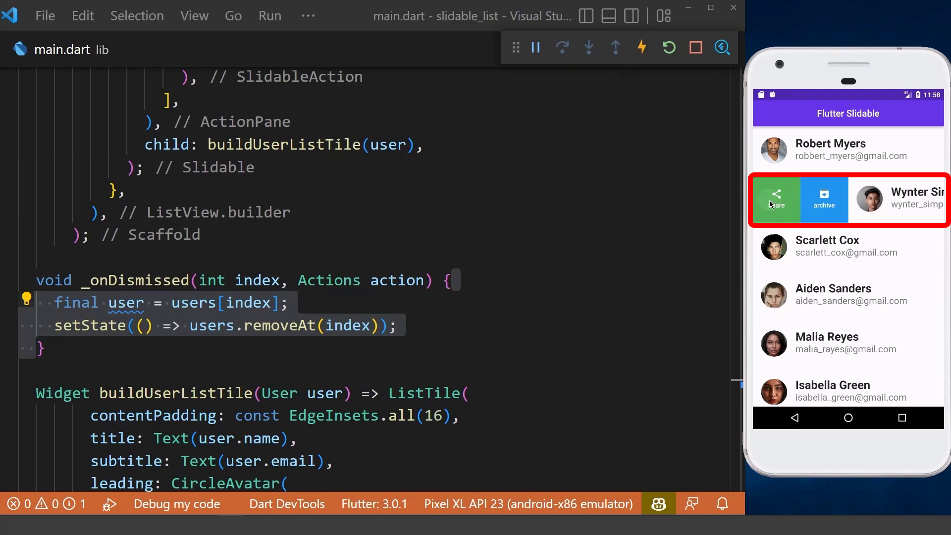
click(776, 200)
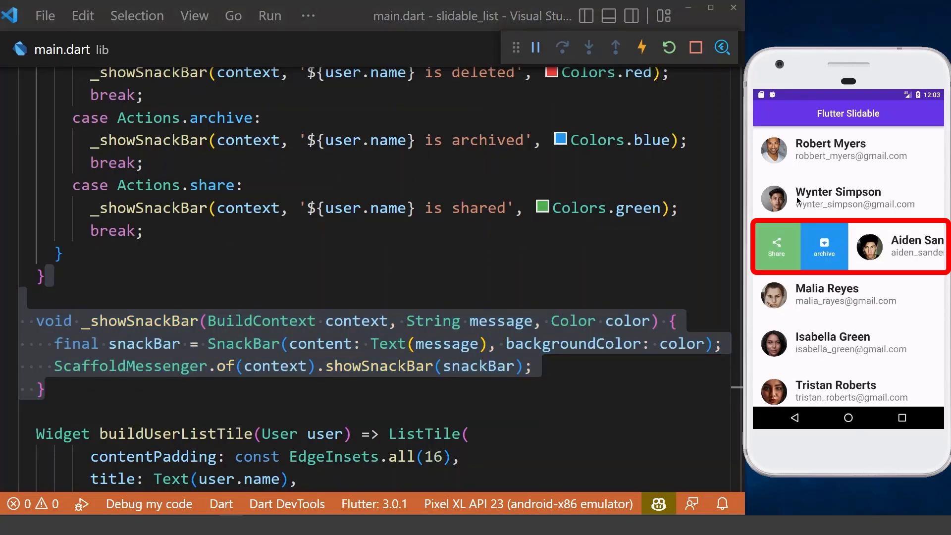
click(776, 247)
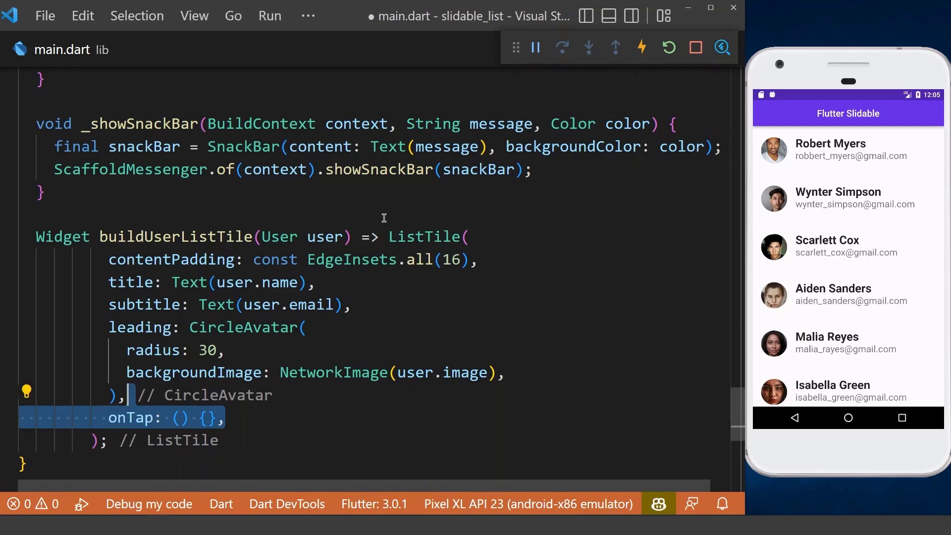
text(final slidable = Slidable.of(context)!;)
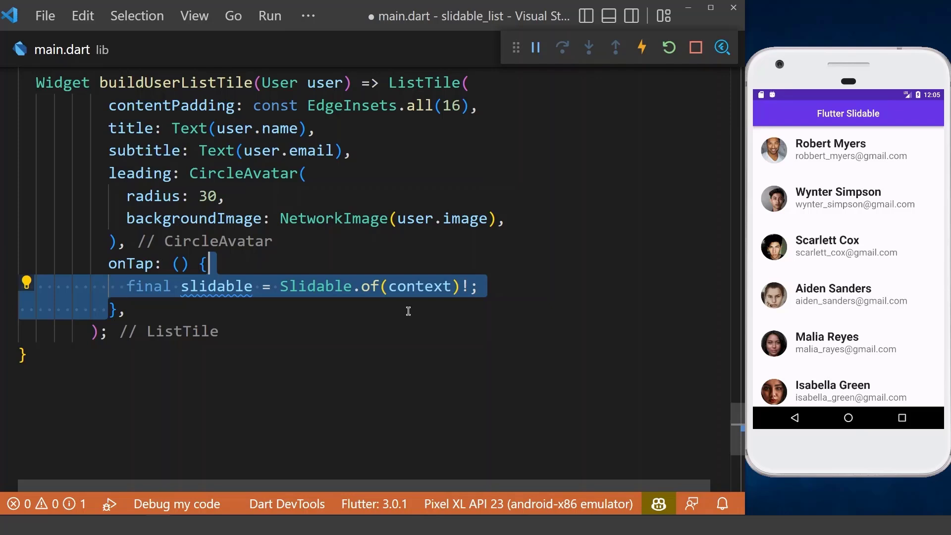
mouse_move(545, 316)
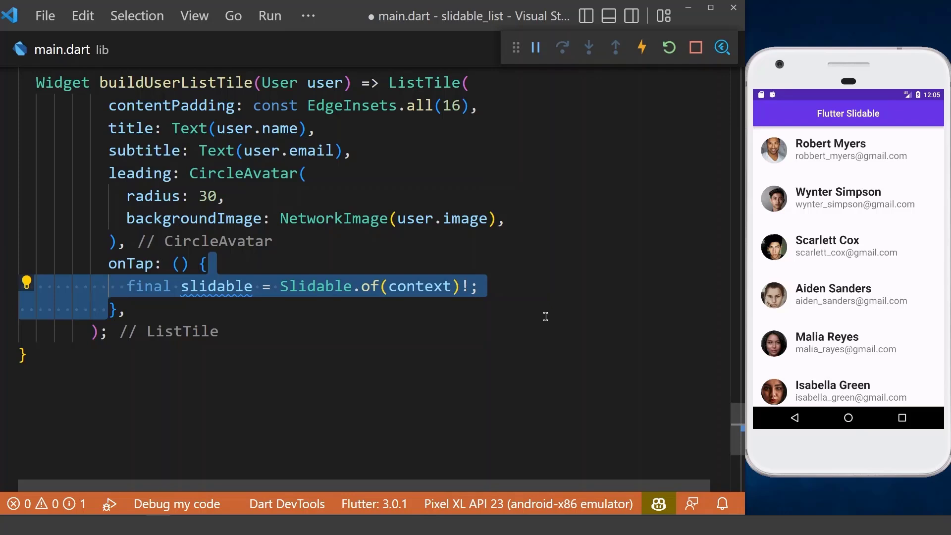
text(final isClosed = slidable.actionPaneType.value == ActionPaneType.none;)
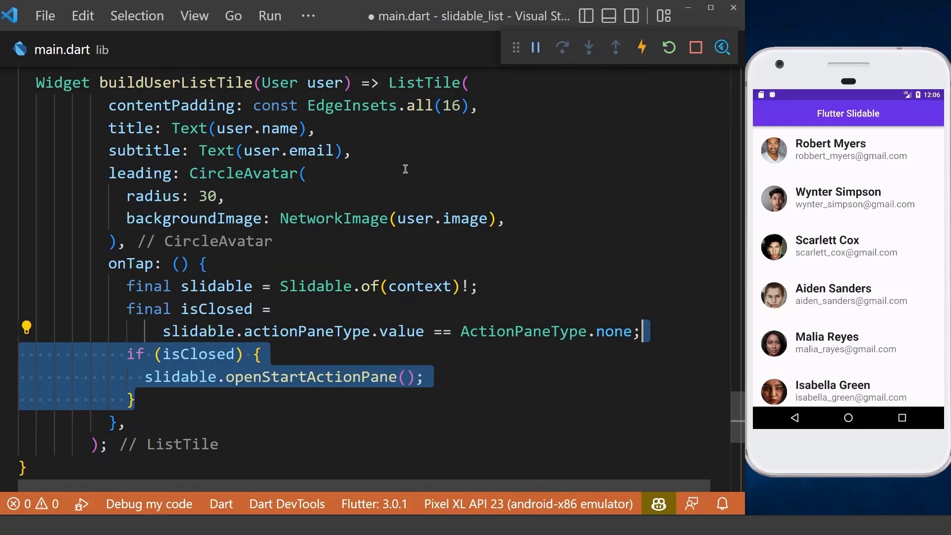
text(else {)
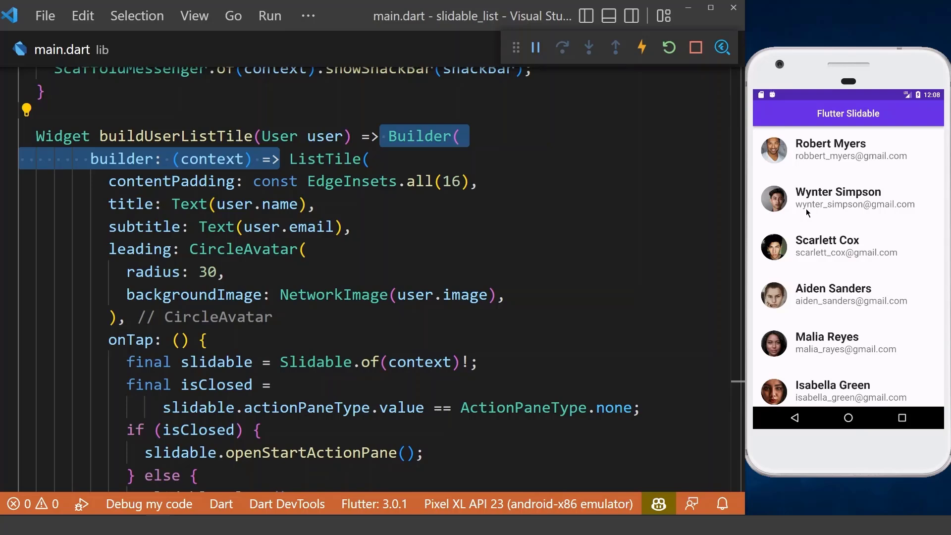
click(849, 199)
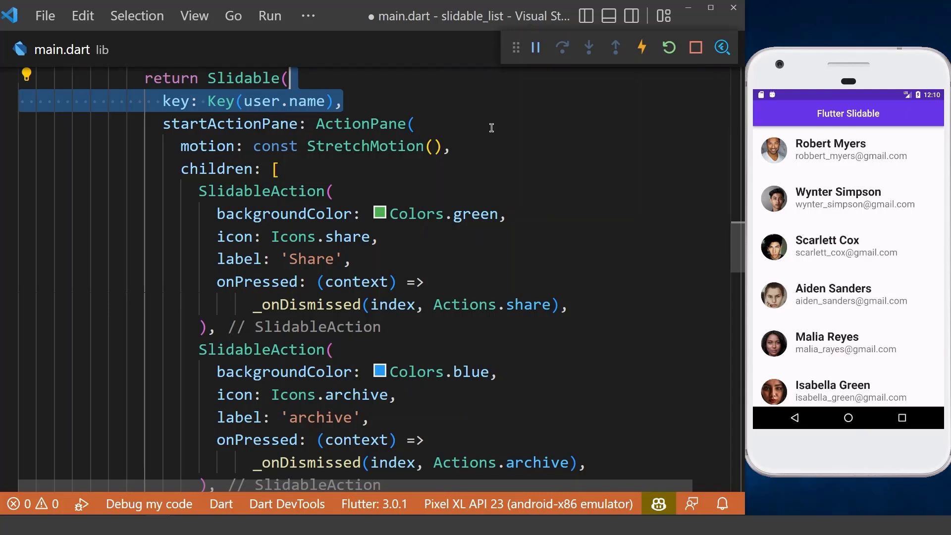
Add a DismissiblePane to the start pane that dismisses the user as shared
text(dismissible: DismissiblePane(),)
text(onDismissed: () => _onDismissed(index, Actions.share),)
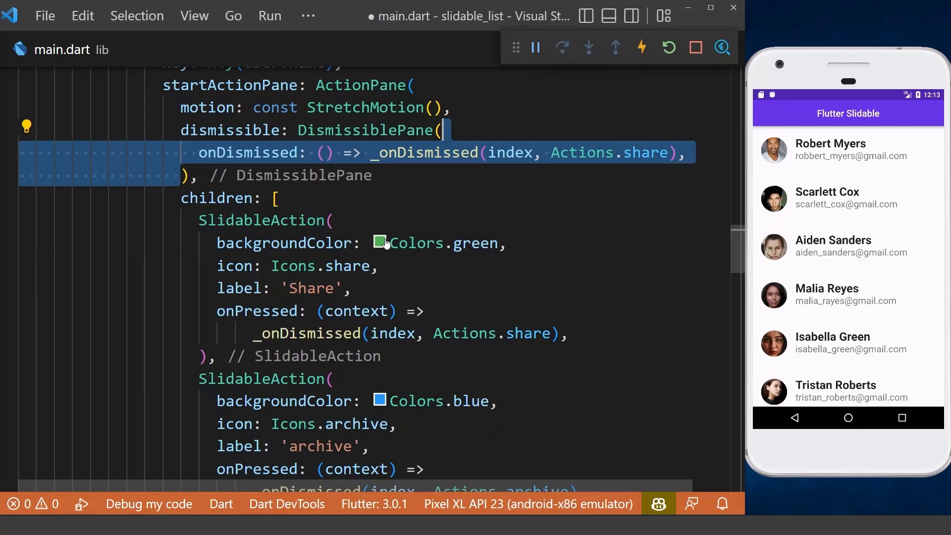
scroll(down, 3)
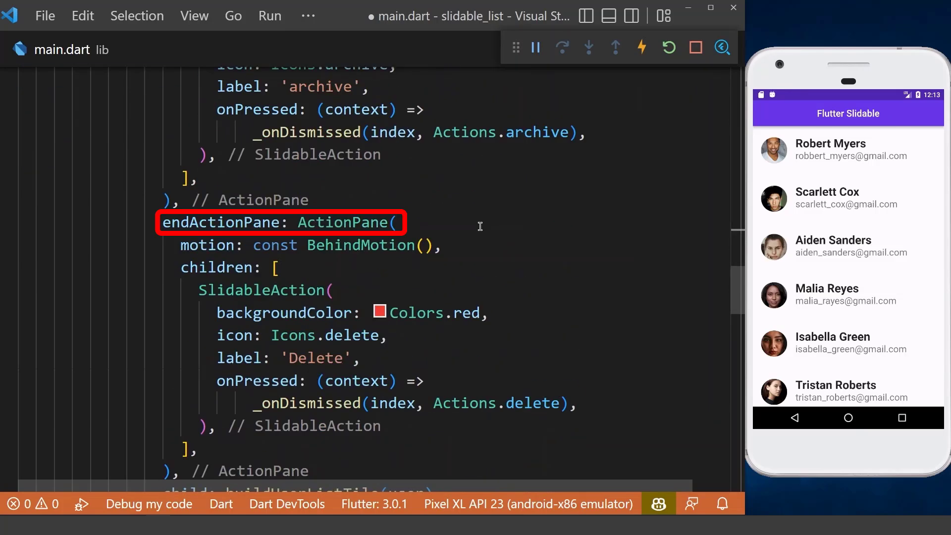
text(dismissible: DismissiblePane(),)
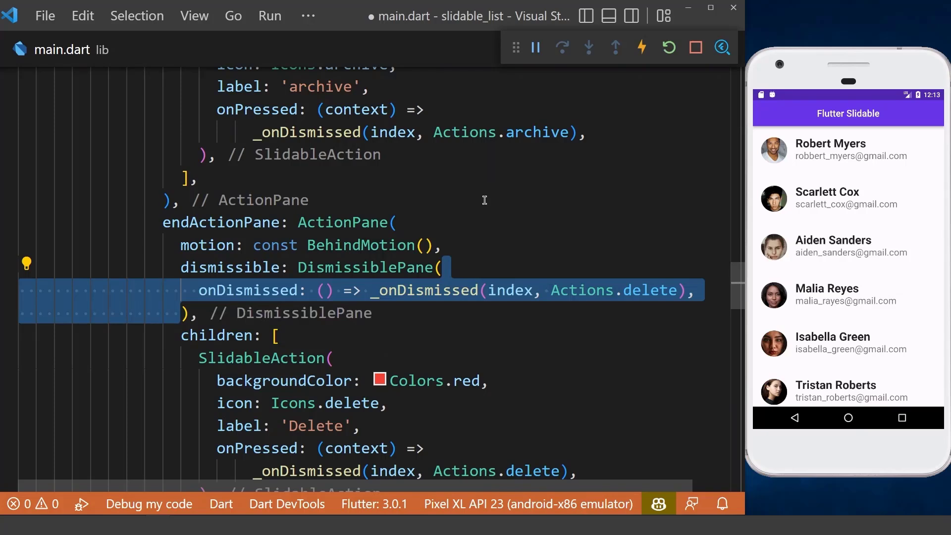
mouse_move(895, 301)
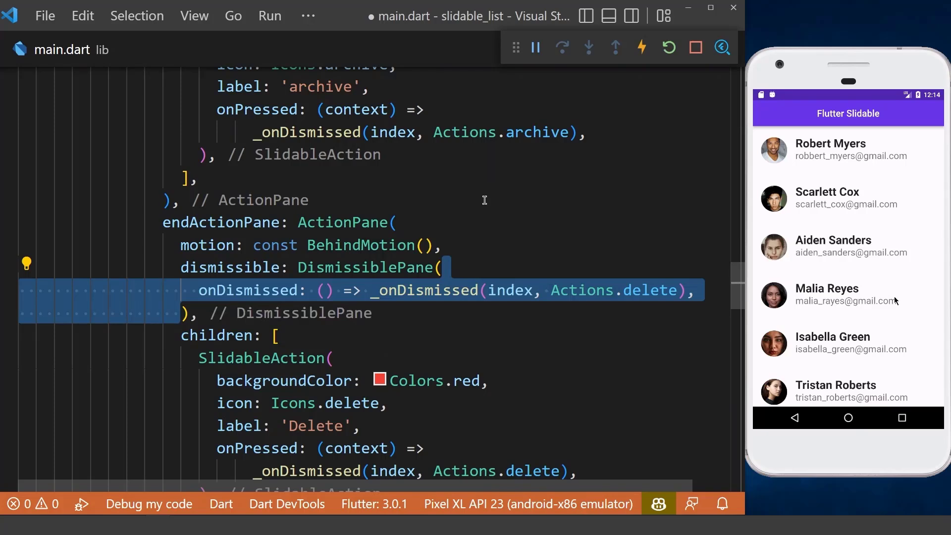
click(847, 295)
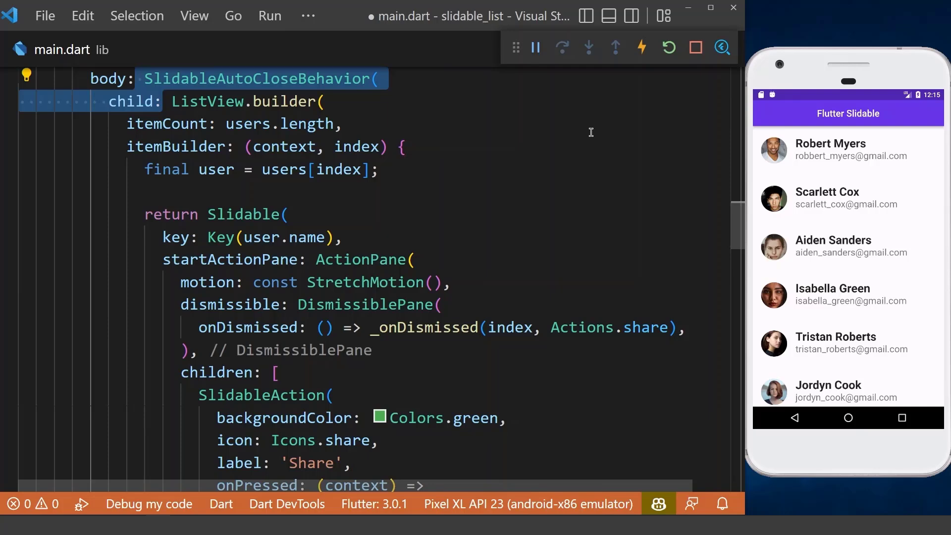
Set closeWhenOpened: true on the SlidableAutoCloseBehavior around the ListView.builder
text(closeWhenOpened: true,)
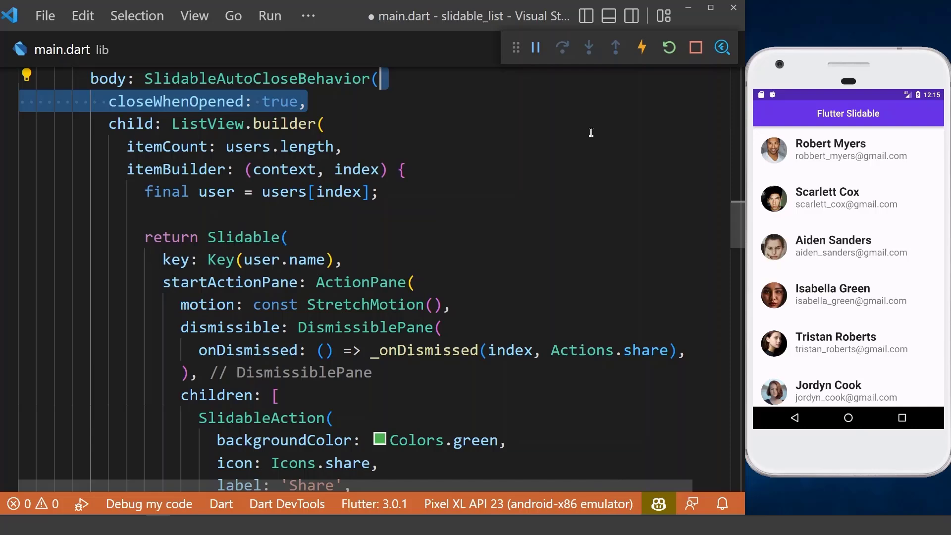